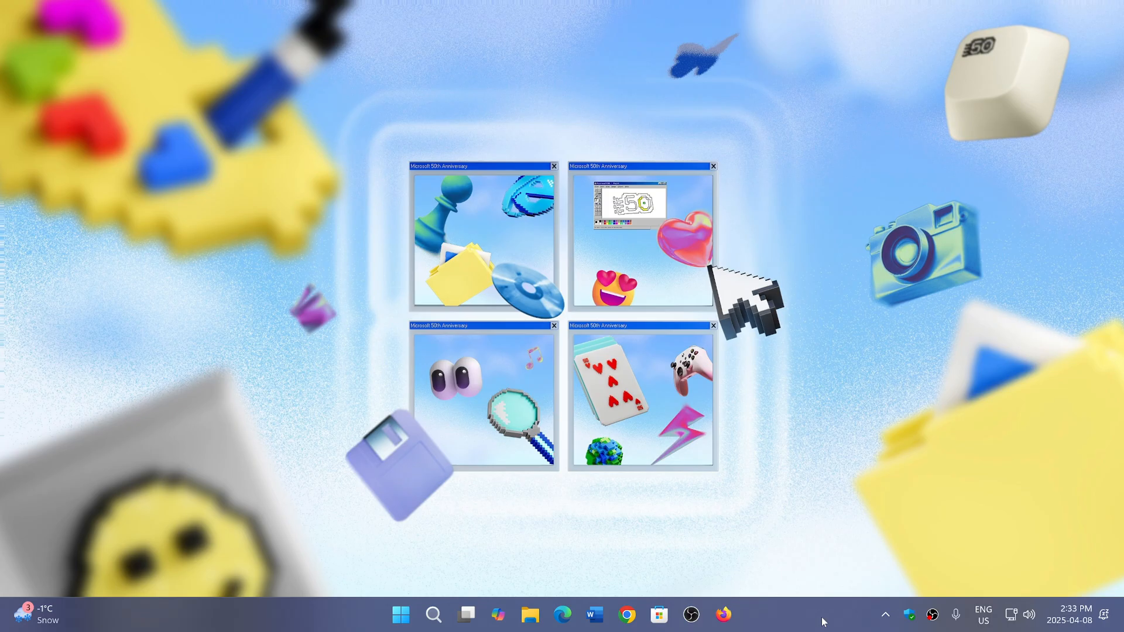
pyautogui.moveTo(490, 427)
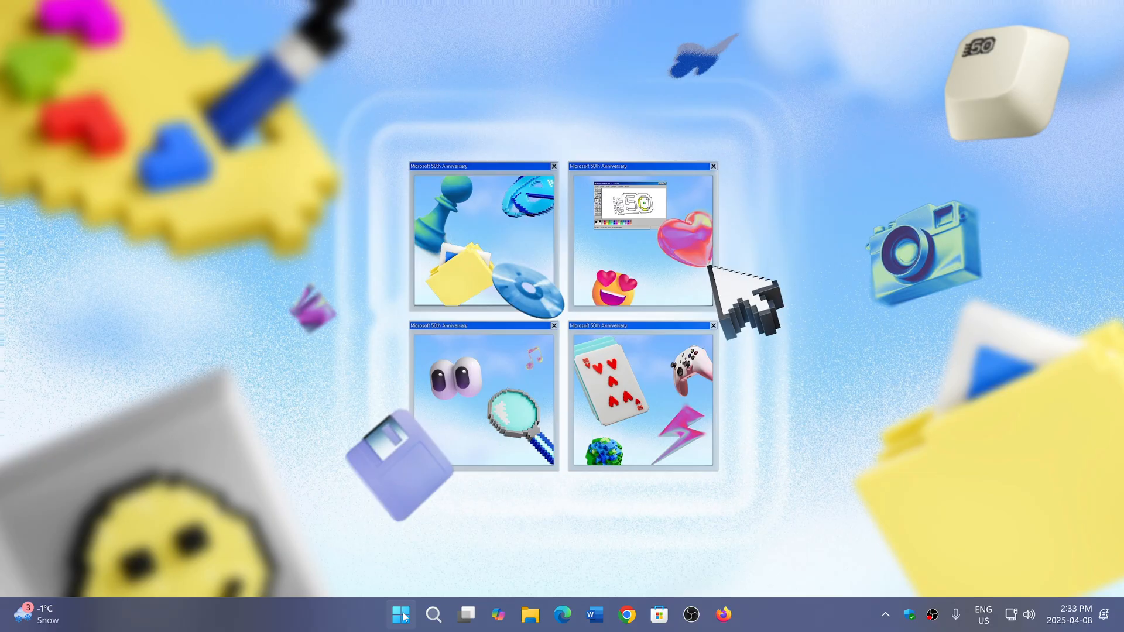
# Step: Launch Settings from the Start menu to reach the Windows Update page
pyautogui.click(401, 614)
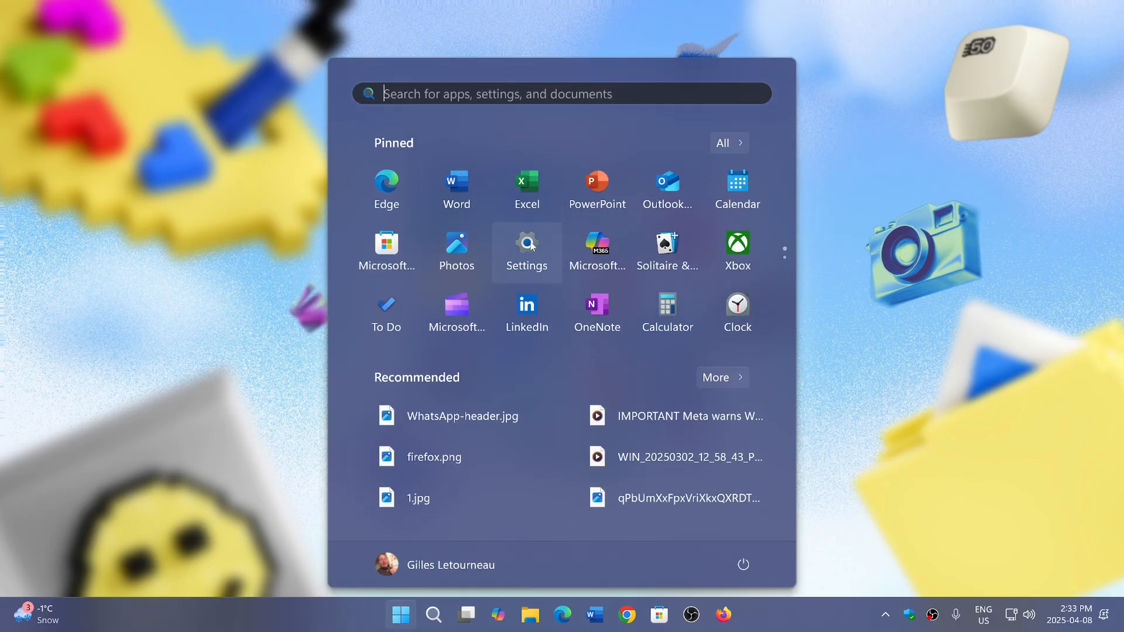
pyautogui.click(527, 243)
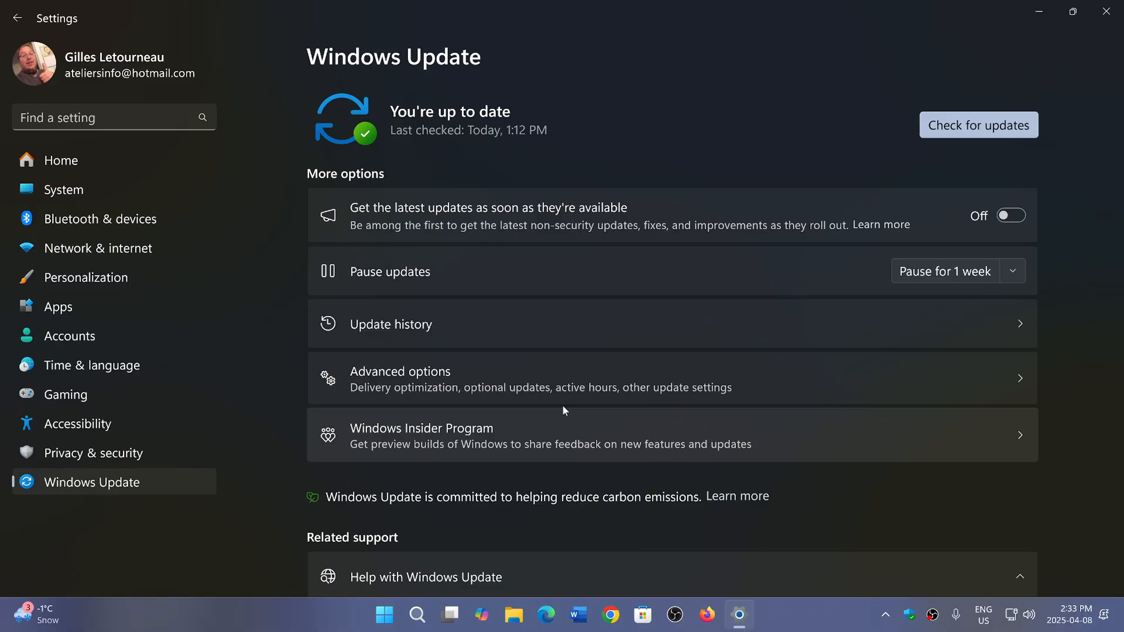
# Step: Open Update history to list the 21 quality updates, latest installed 2025-04-08
pyautogui.click(390, 324)
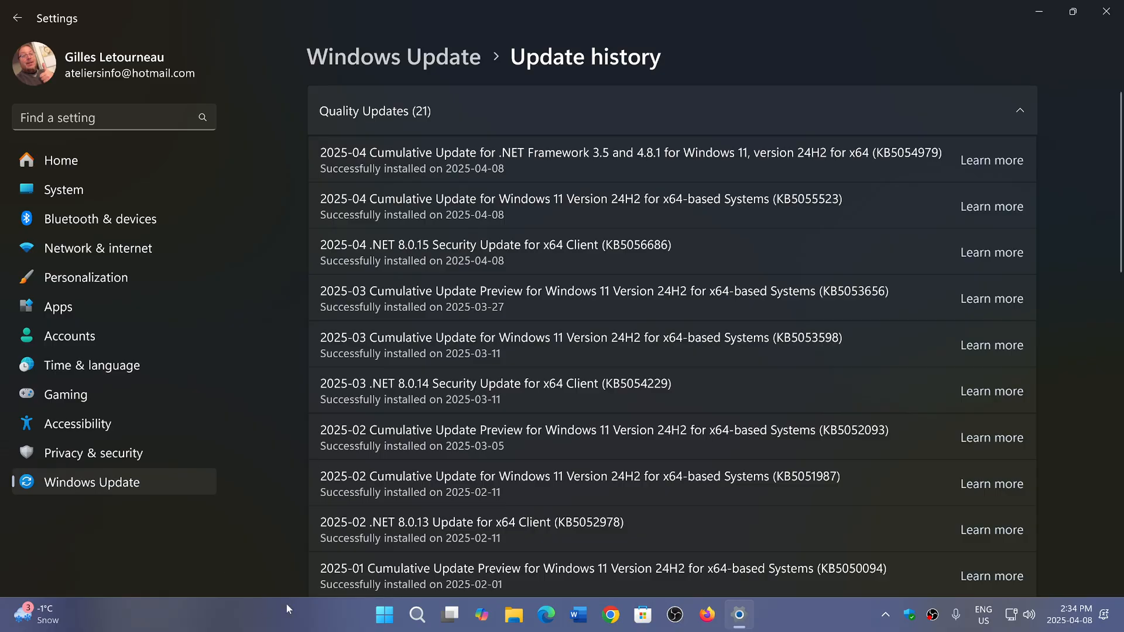
# Step: Search Windows for 'winver' so the Run command appears as best match
pyautogui.click(417, 614)
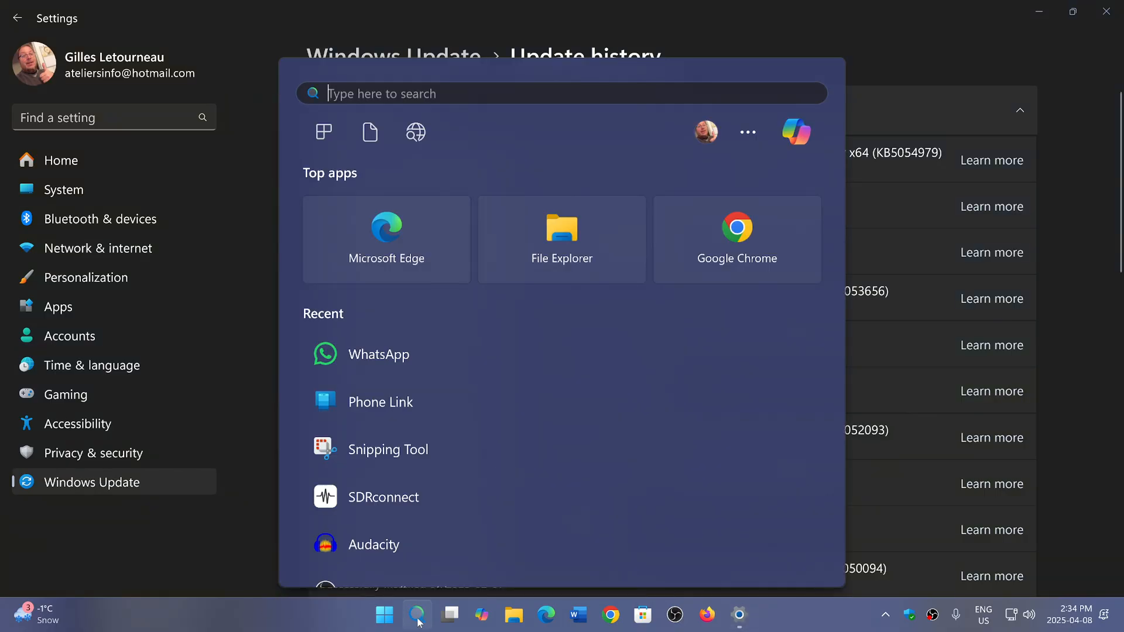
pyautogui.write('windows PowerShell')
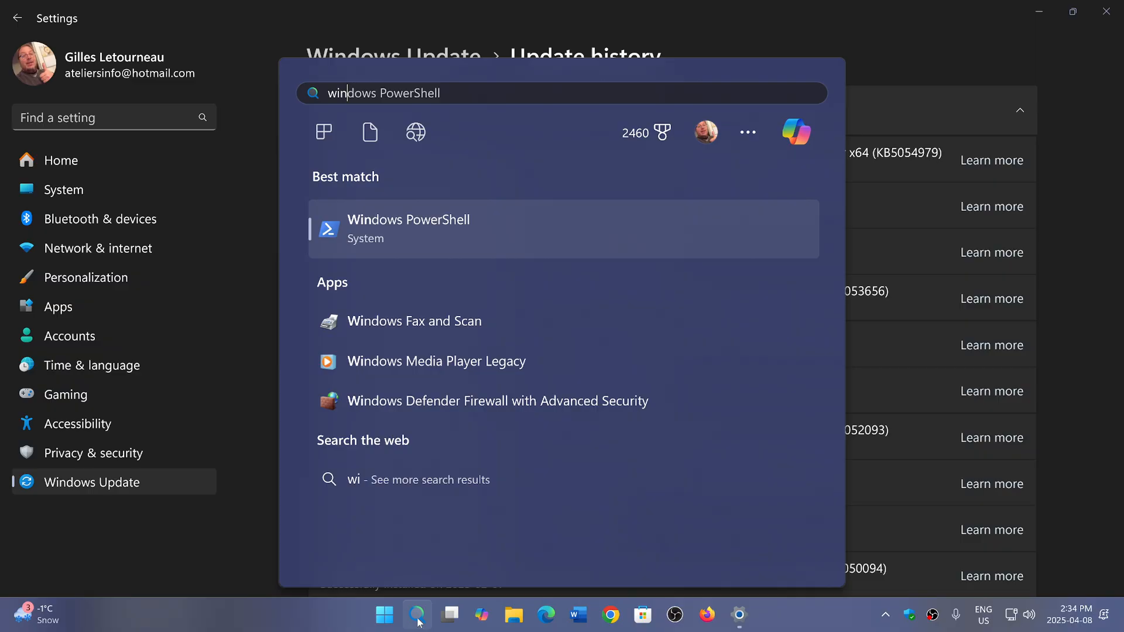
pyautogui.write('winver')
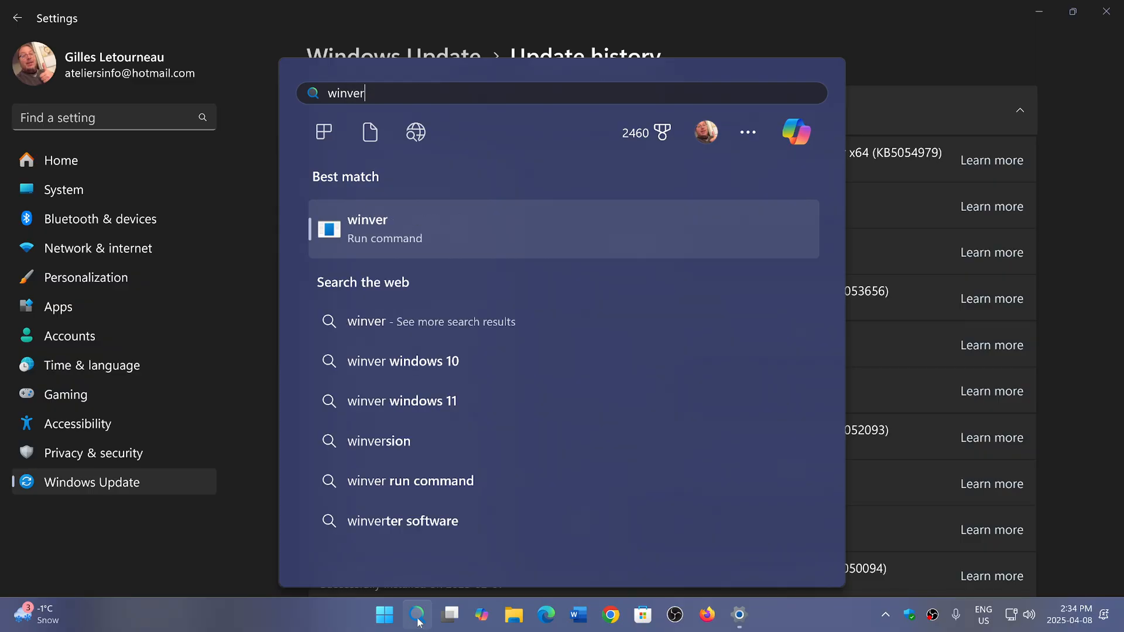
pyautogui.moveTo(479, 246)
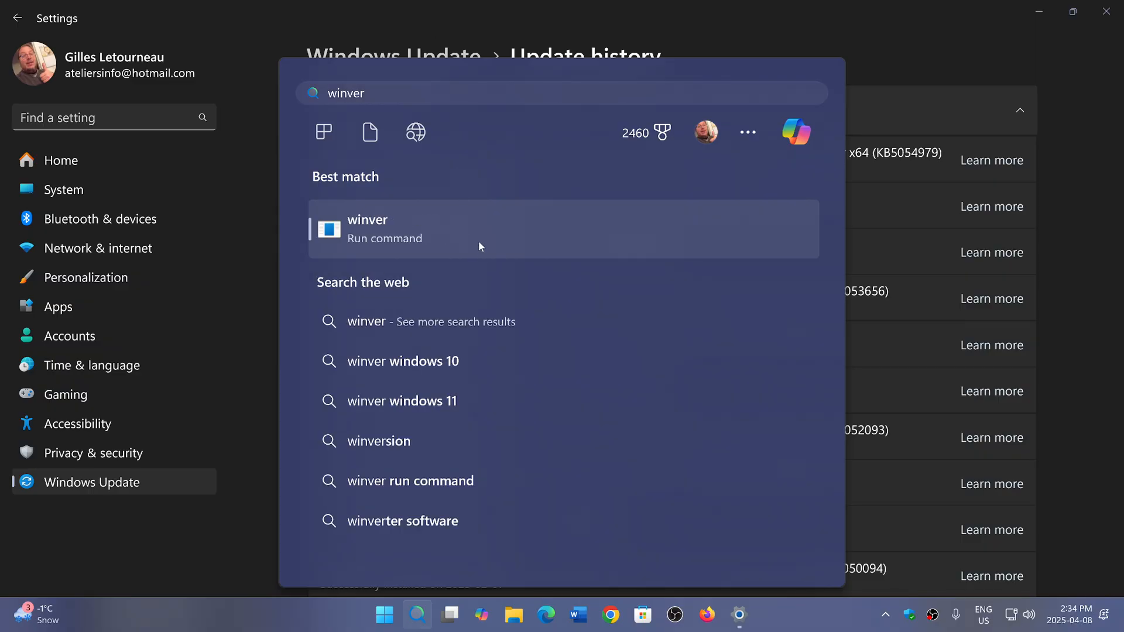
# Step: Run winver and position the About Windows dialog showing OS Build 26100.3775
pyautogui.click(384, 229)
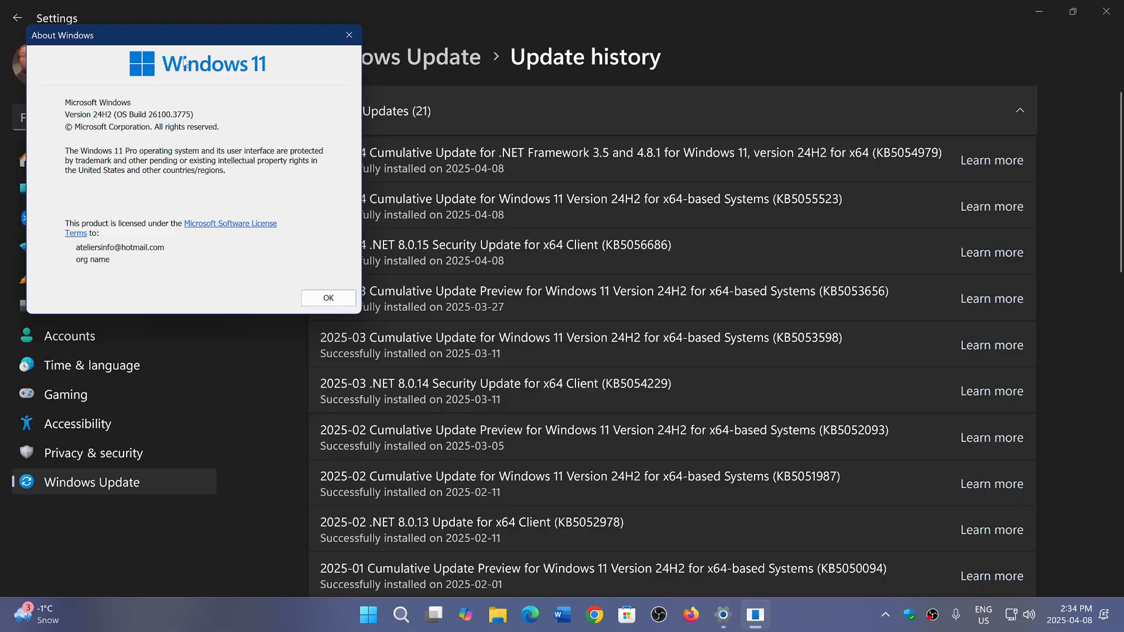
pyautogui.moveTo(193, 35); pyautogui.dragTo(699, 214)
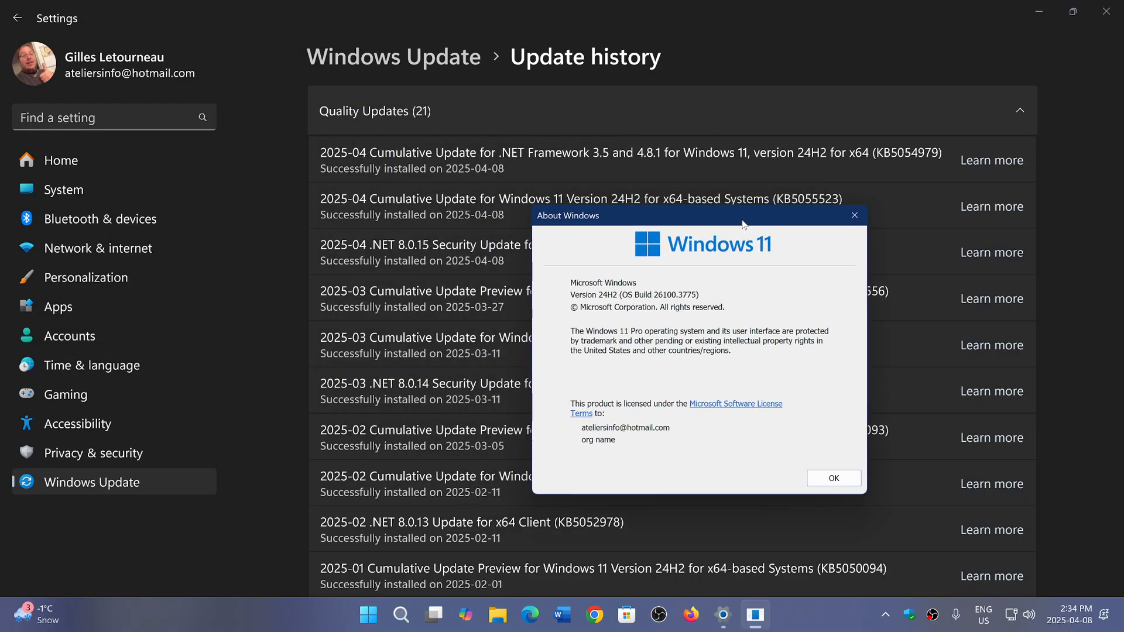
pyautogui.moveTo(698, 317)
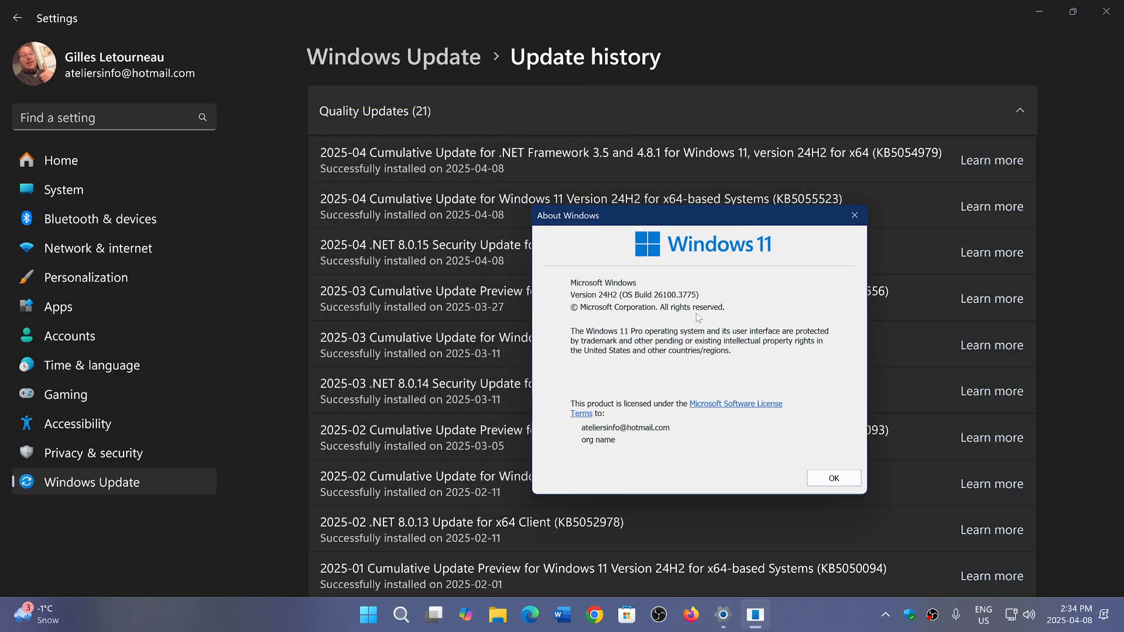
pyautogui.moveTo(791, 262)
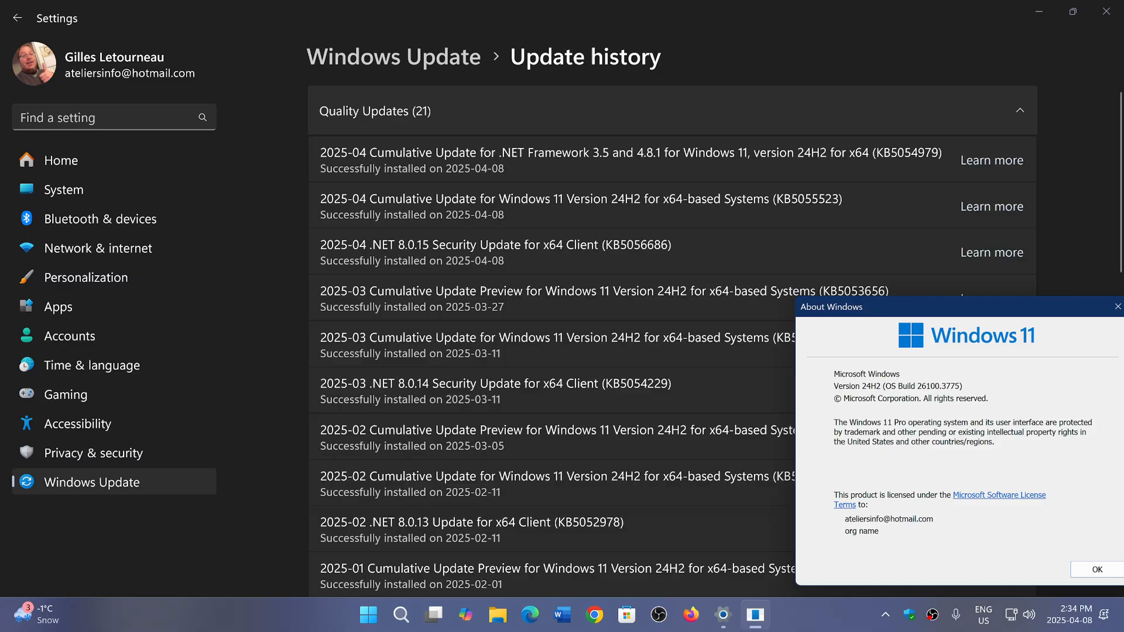
pyautogui.moveTo(927, 459)
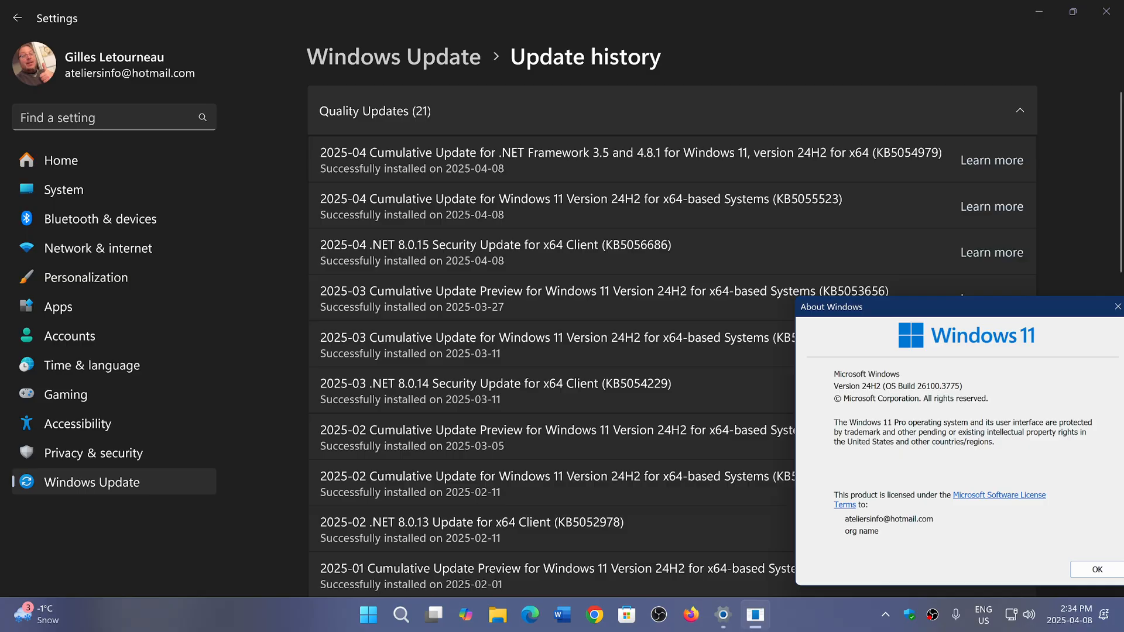
pyautogui.moveTo(1035, 305)
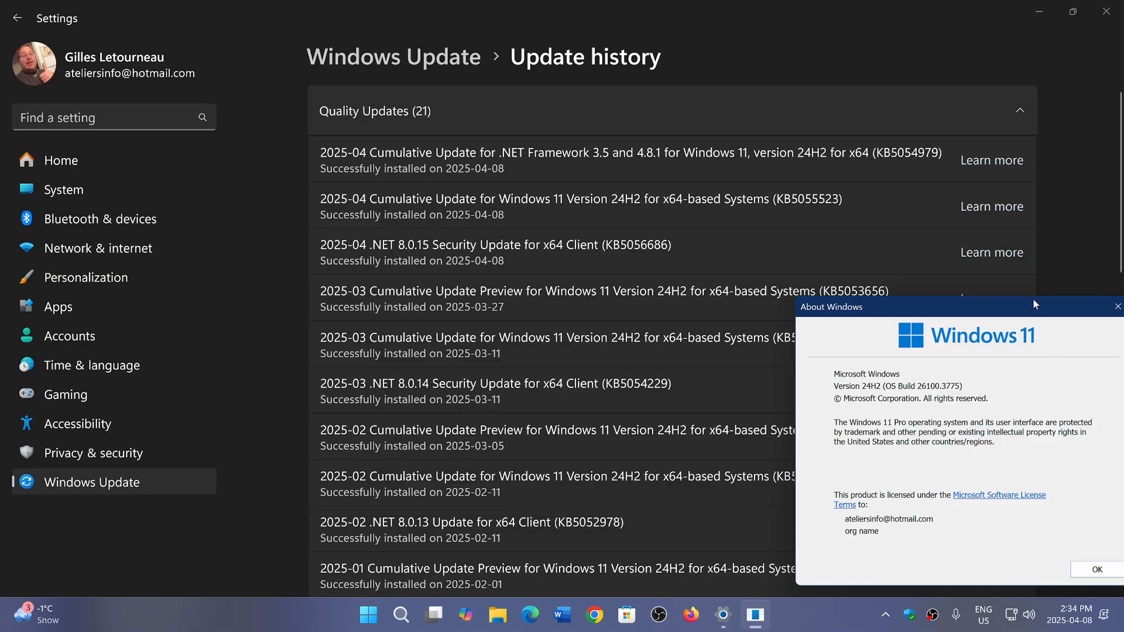
pyautogui.moveTo(960, 307); pyautogui.dragTo(609, 216)
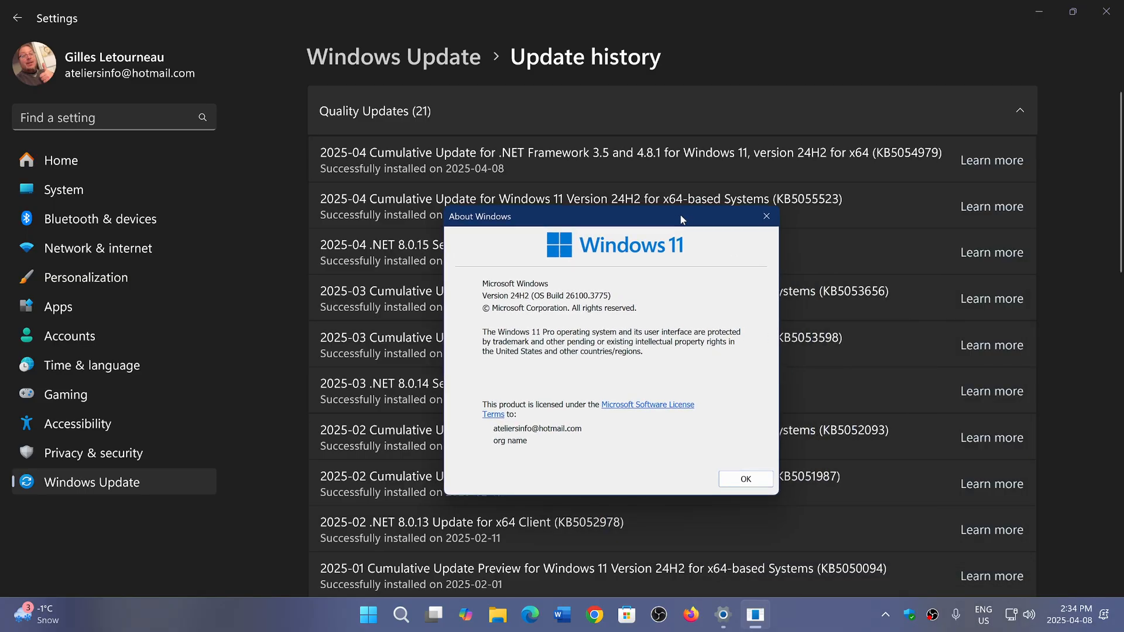
pyautogui.moveTo(766, 216)
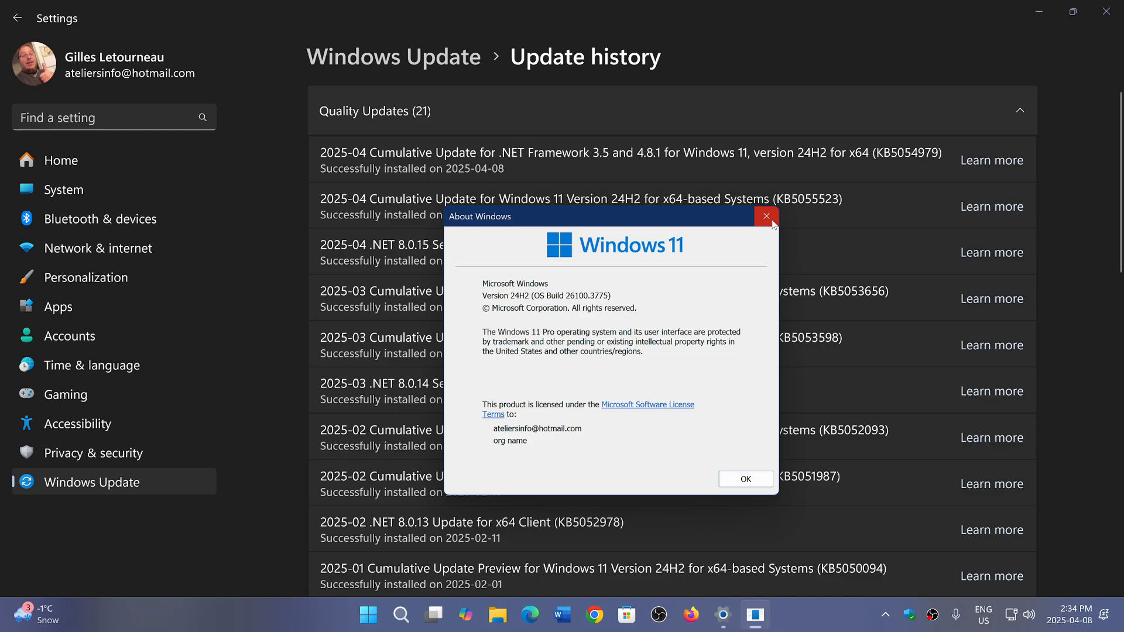
pyautogui.moveTo(766, 216)
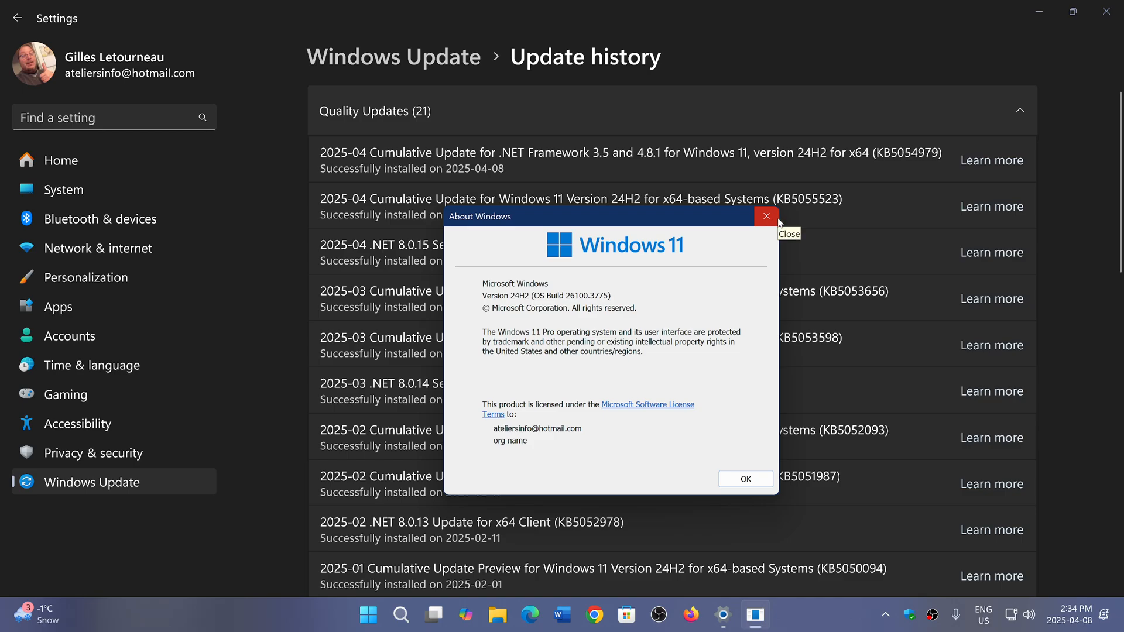
pyautogui.moveTo(738, 326)
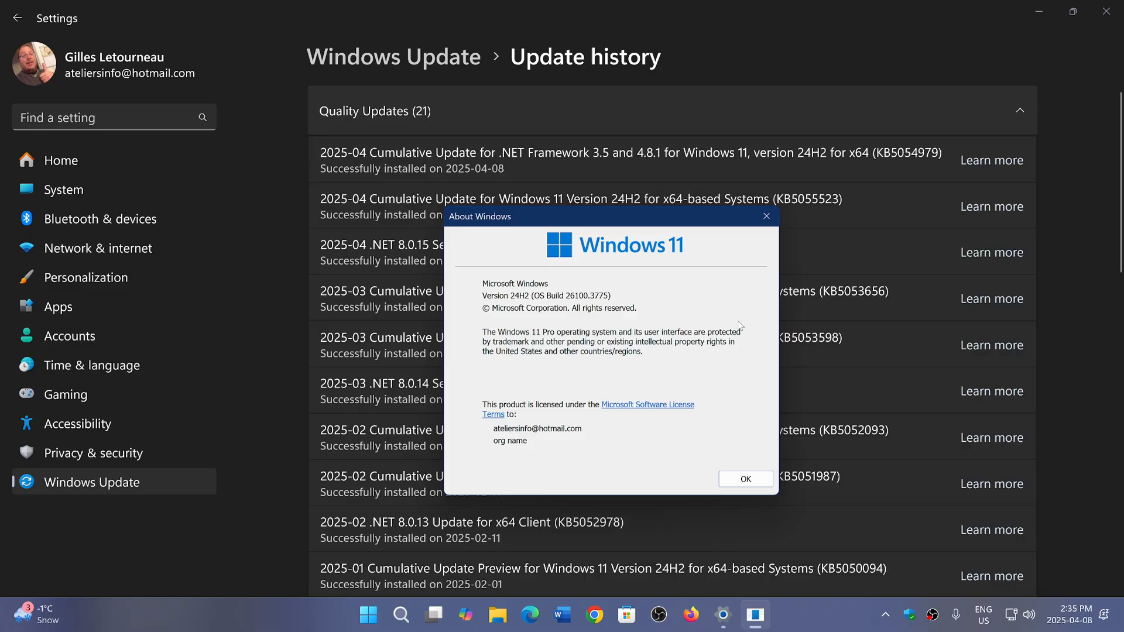
pyautogui.moveTo(1104, 11)
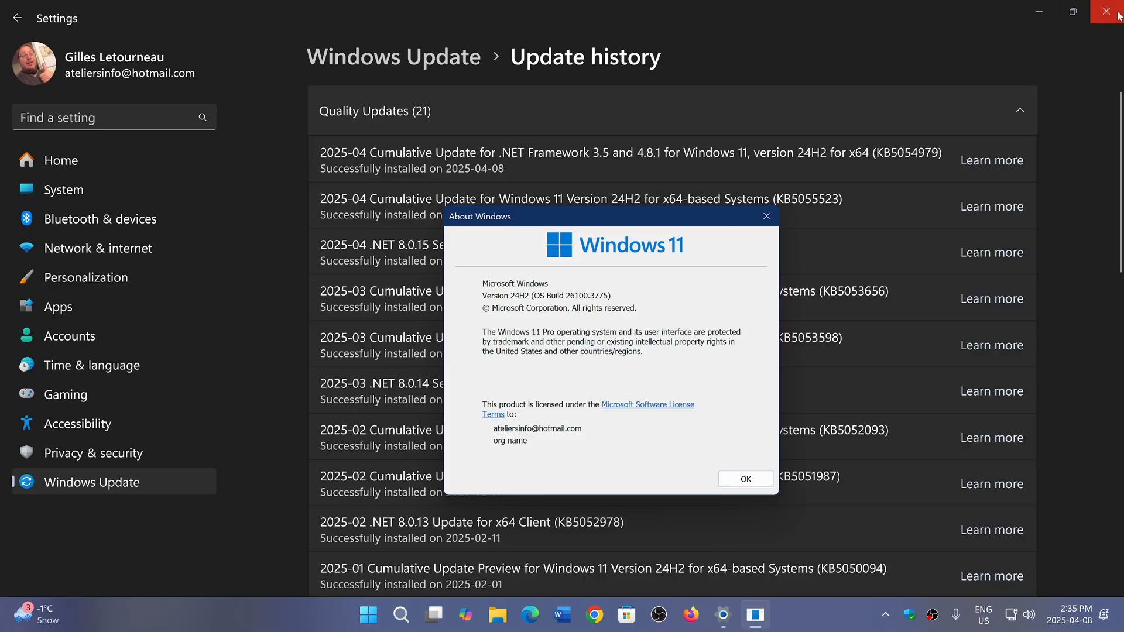
# Step: Close Settings and dismiss the About Windows dialog with OK
pyautogui.click(1105, 10)
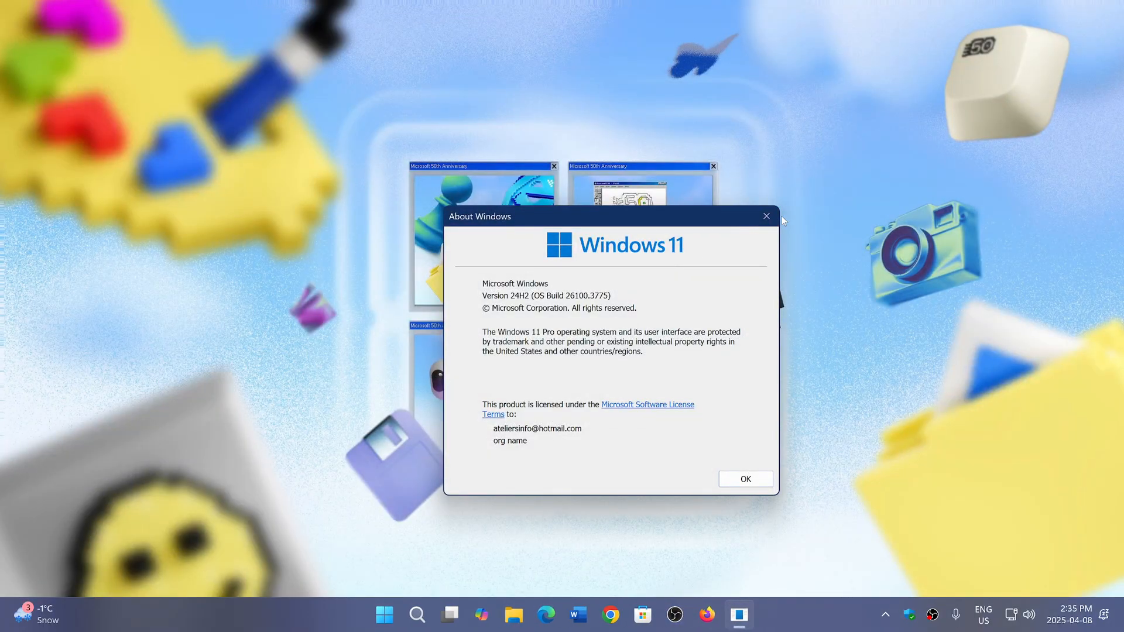
pyautogui.click(745, 479)
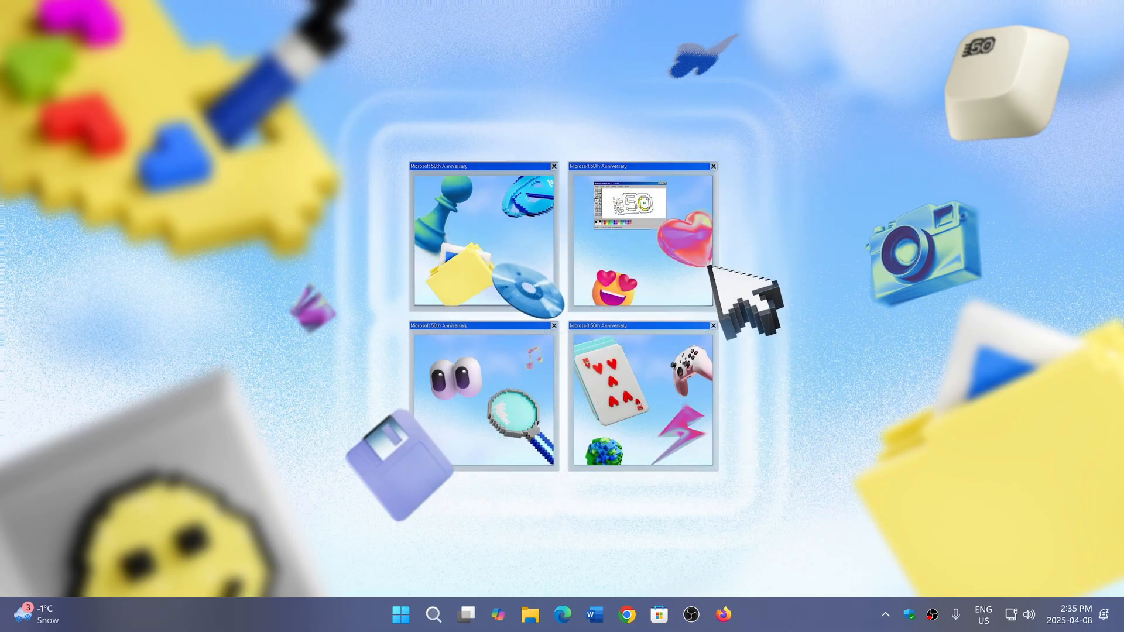